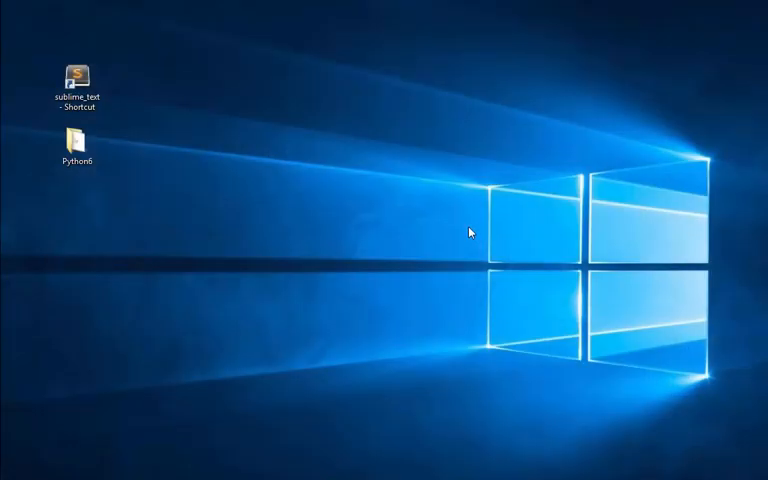
{"action": "mouse_move", "coordinate": [318, 186]}
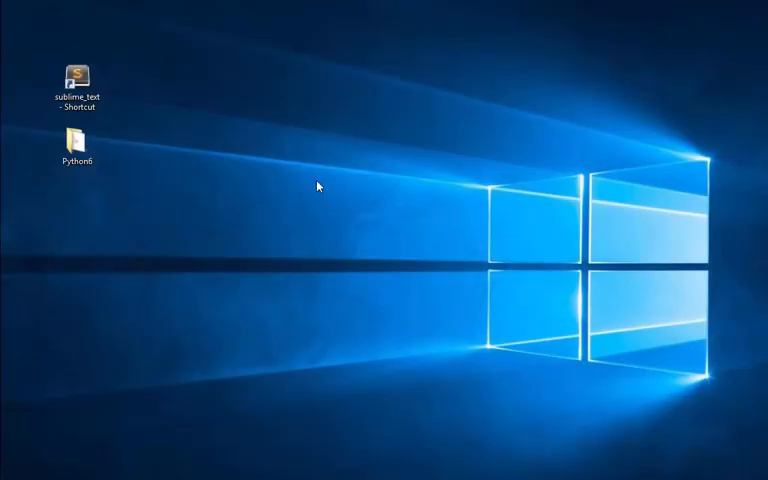
- Launch Sublime Text from the desktop and show the sidebar listing the Python6 folder
{"action": "left_click", "coordinate": [76, 78]}
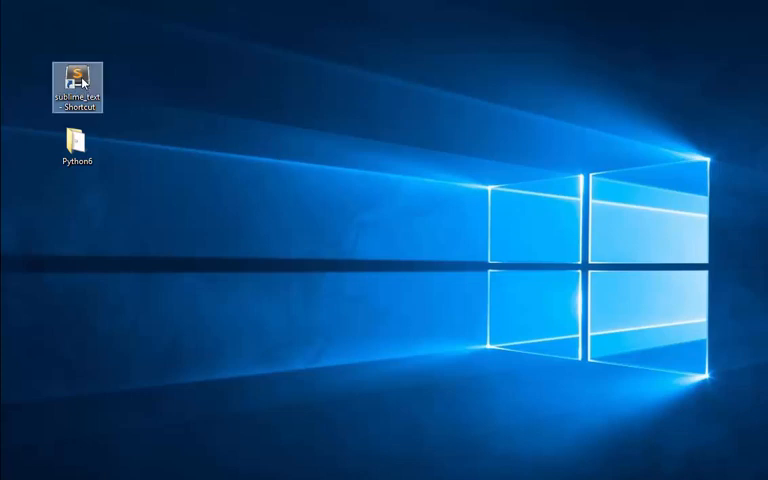
{"action": "mouse_move", "coordinate": [76, 78]}
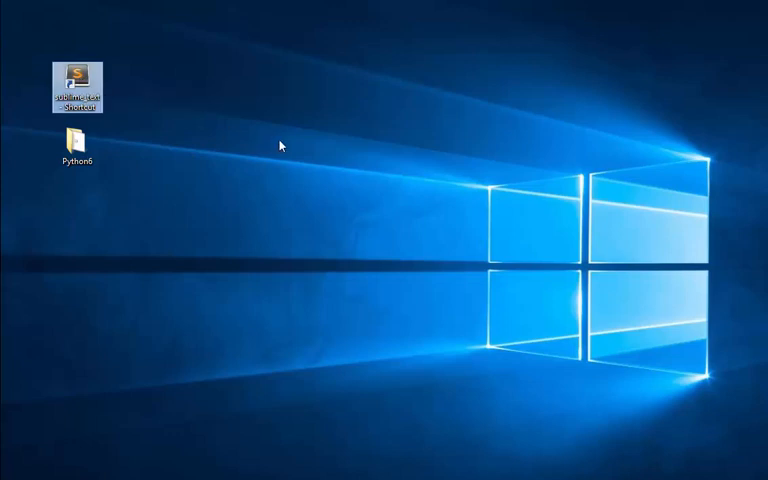
{"action": "double_click", "coordinate": [77, 80]}
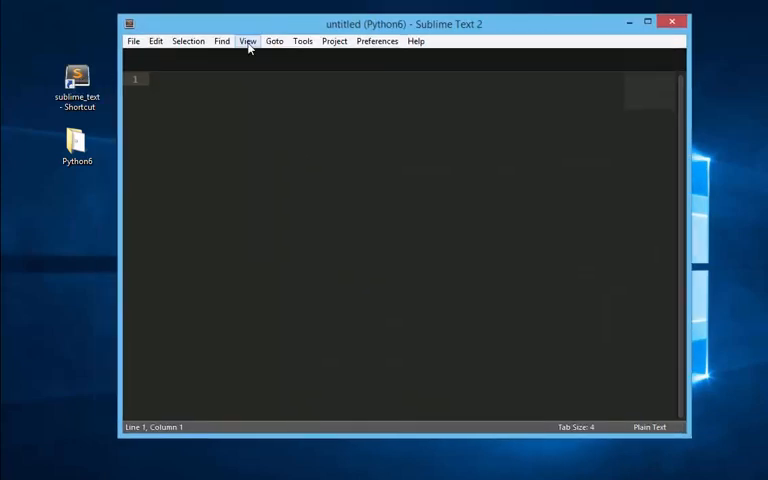
{"action": "left_click", "coordinate": [247, 41]}
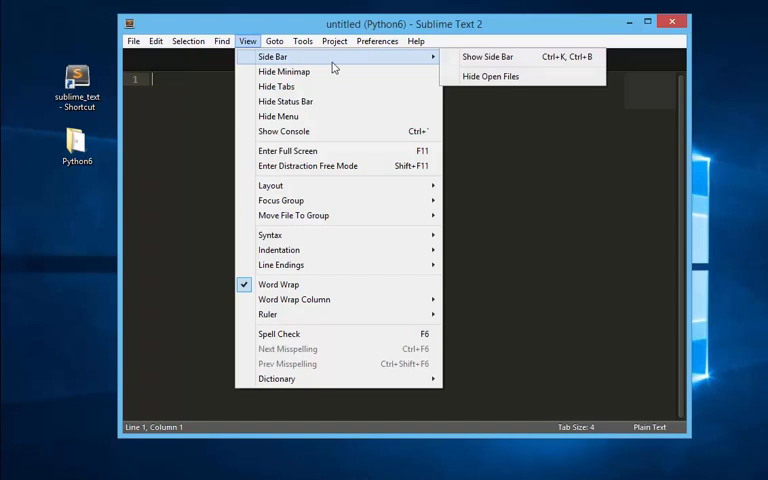
{"action": "mouse_move", "coordinate": [488, 56]}
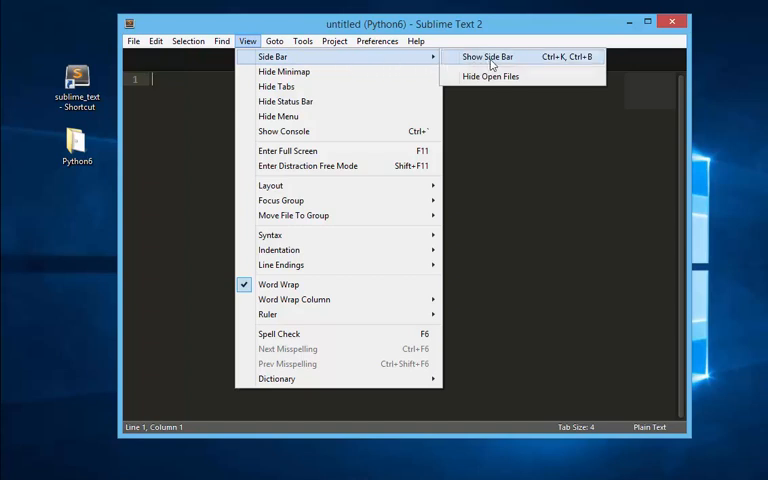
{"action": "left_click", "coordinate": [487, 56]}
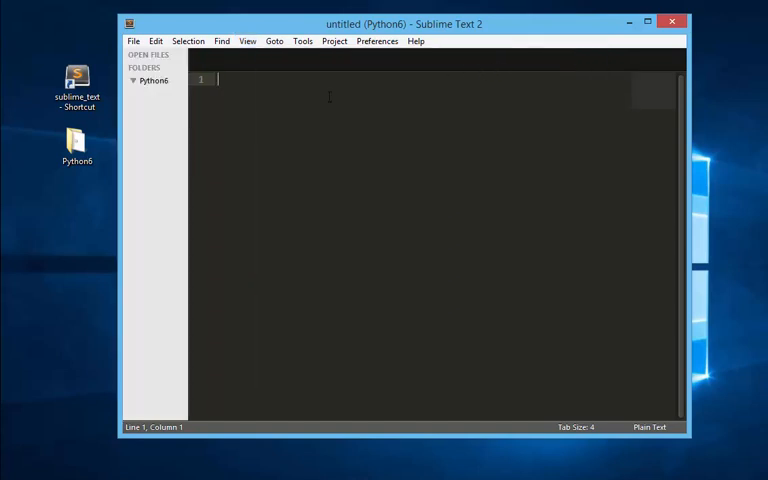
- Save the empty file as HelloWorld.py in the Python6 folder via Save As
{"action": "left_click", "coordinate": [133, 41]}
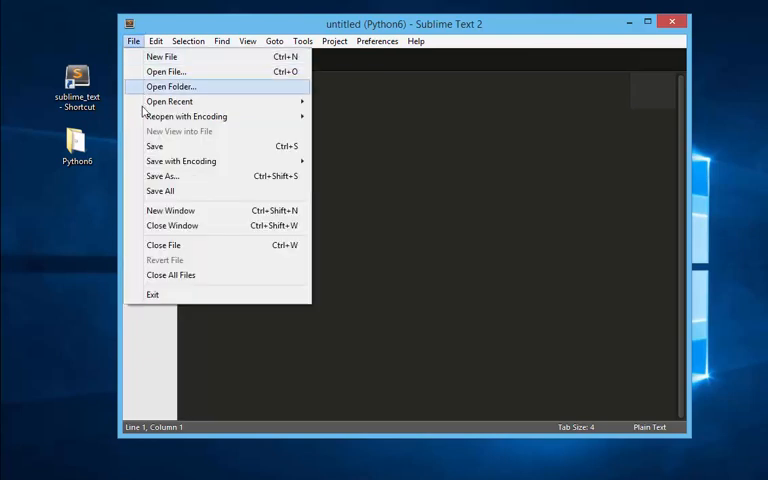
{"action": "mouse_move", "coordinate": [163, 176]}
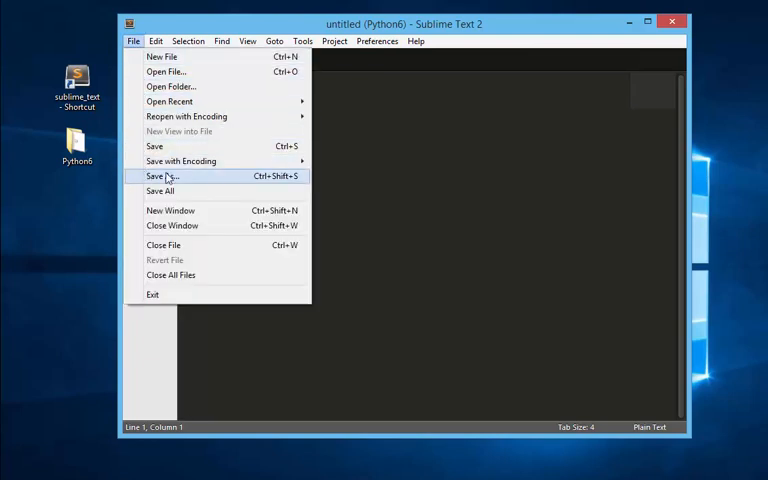
{"action": "mouse_move", "coordinate": [211, 178]}
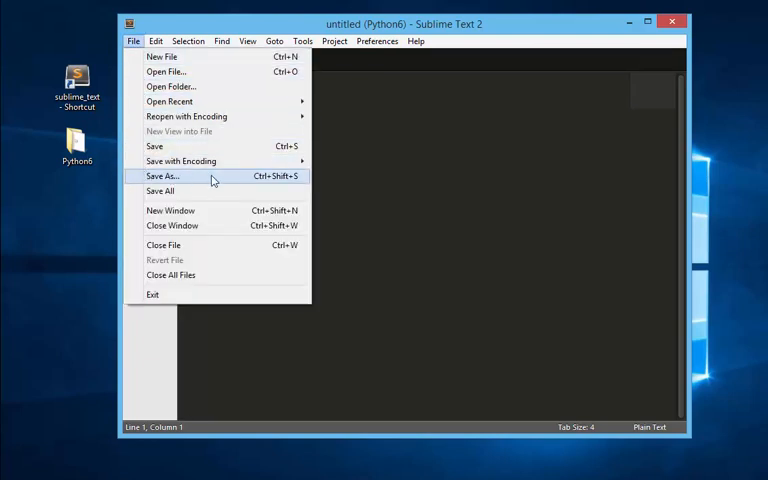
{"action": "left_click", "coordinate": [163, 176]}
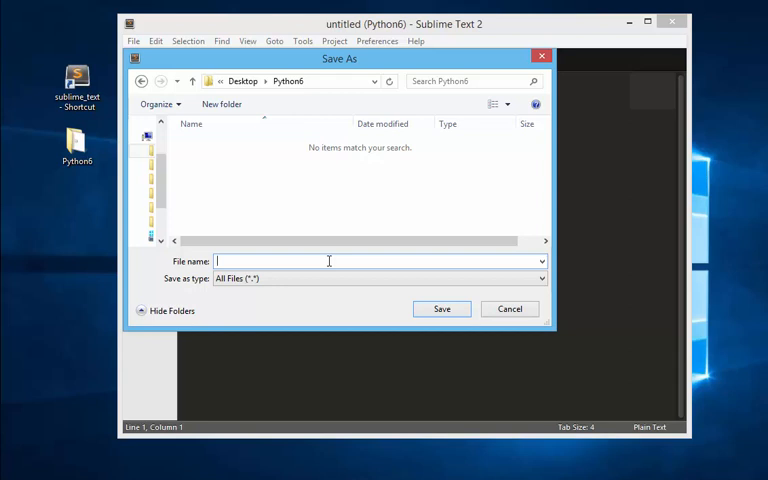
{"action": "type", "text": "Hello"}
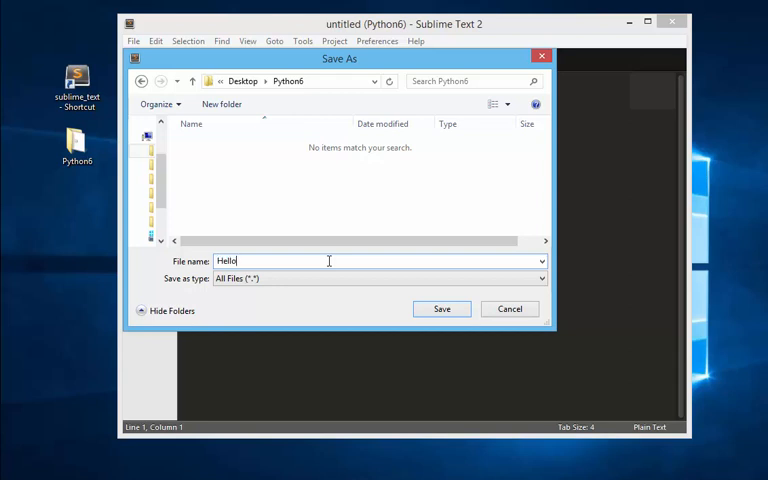
{"action": "type", "text": "World.py"}
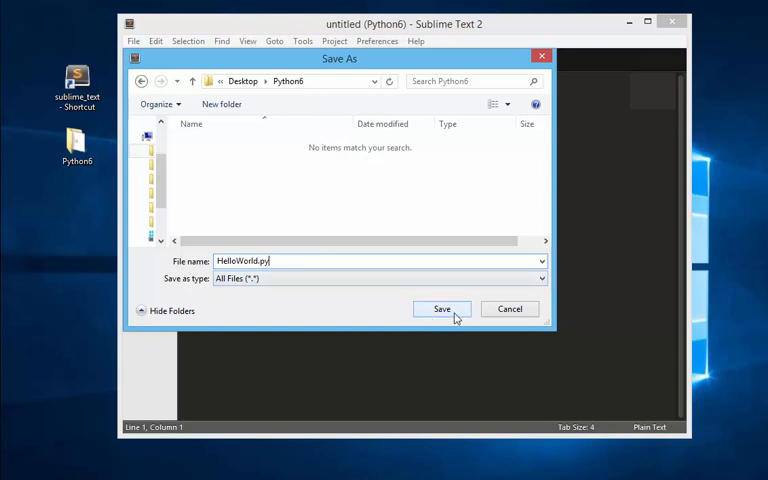
{"action": "triple_click", "coordinate": [380, 260]}
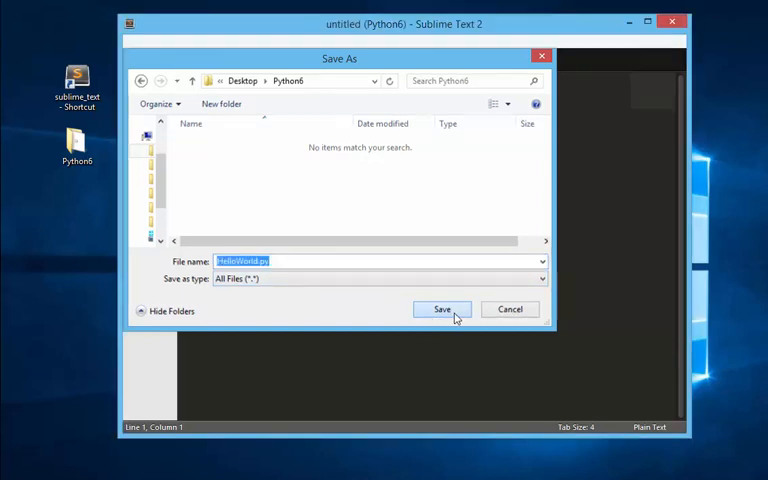
{"action": "left_click", "coordinate": [442, 309]}
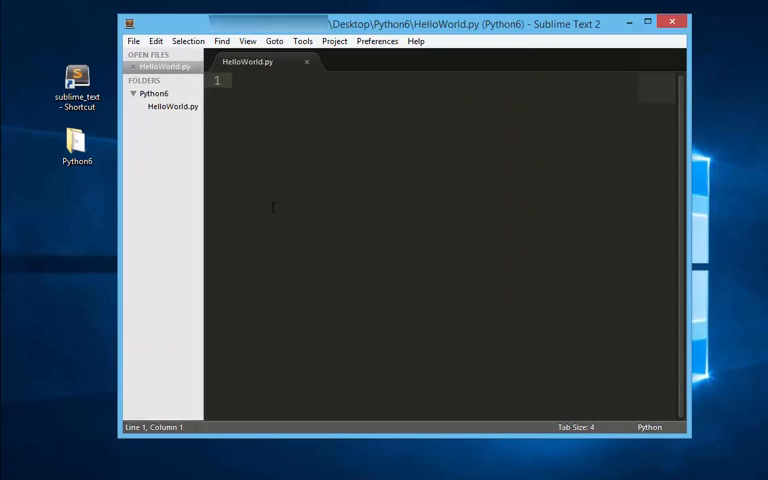
- Write import pygame and pygame.init() with blank lines below
{"action": "type", "text": "impo"}
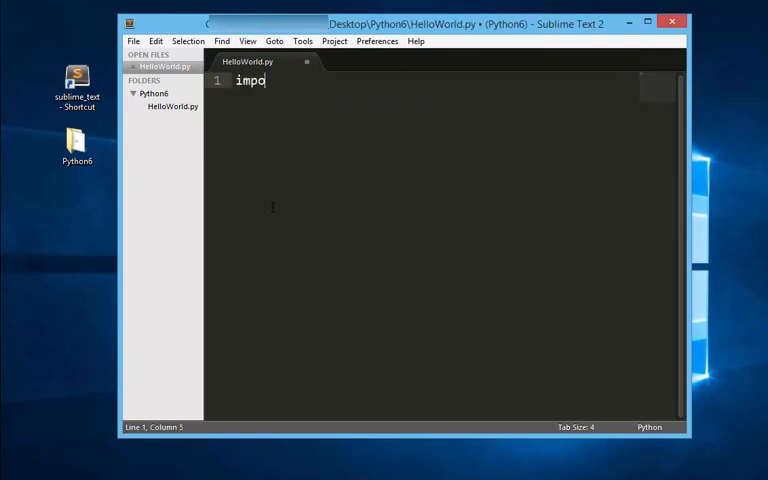
{"action": "type", "text": "rt p"}
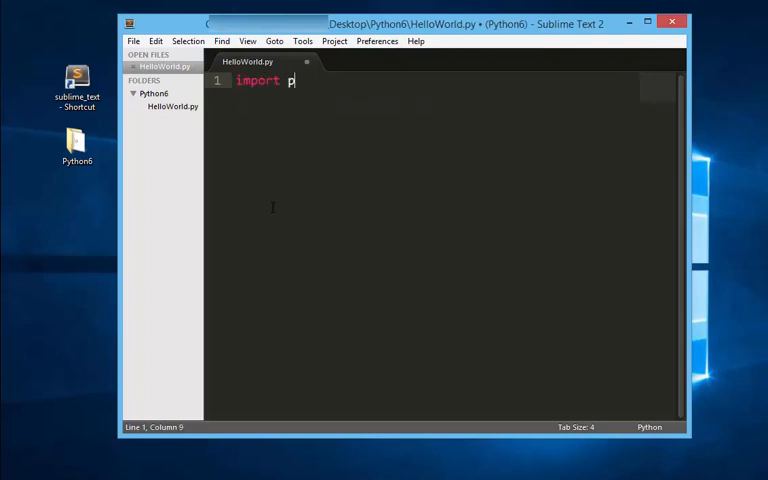
{"action": "type", "text": "yga"}
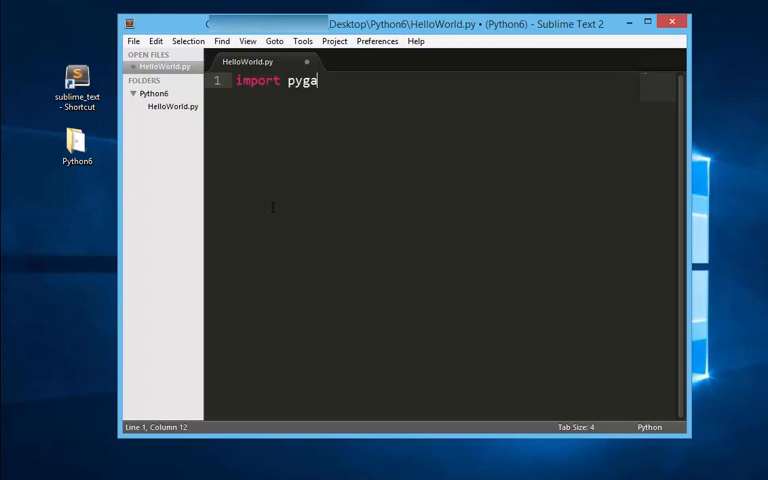
{"action": "type", "text": "me"}
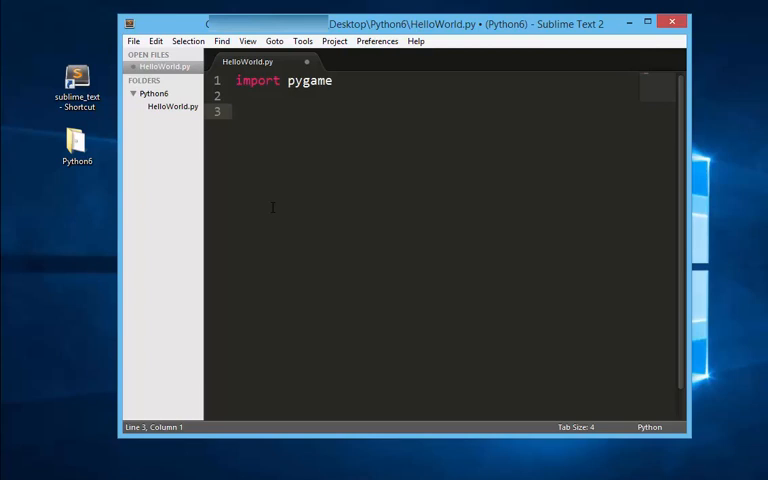
{"action": "type", "text": "pygam"}
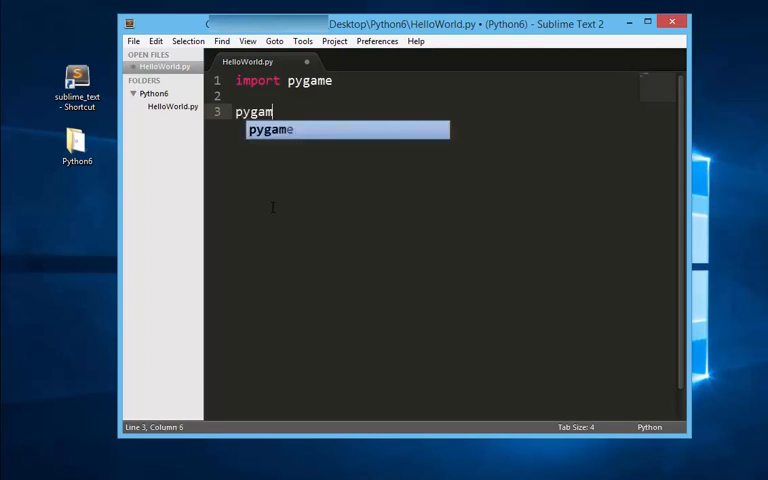
{"action": "type", "text": "e.in"}
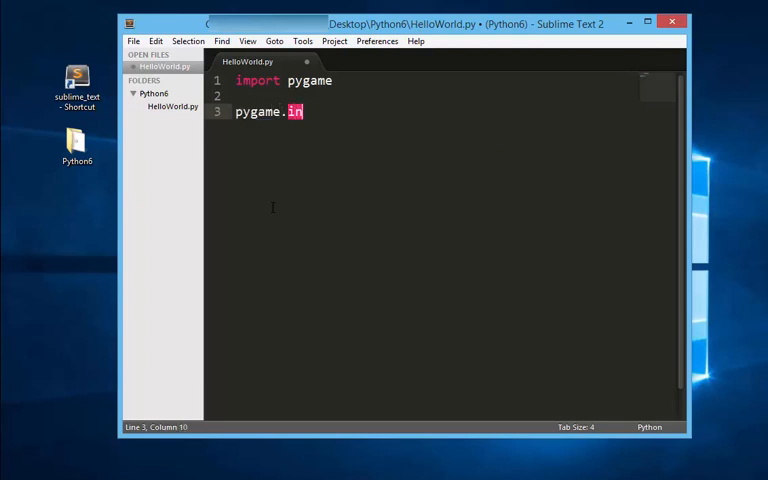
{"action": "type", "text": "it()"}
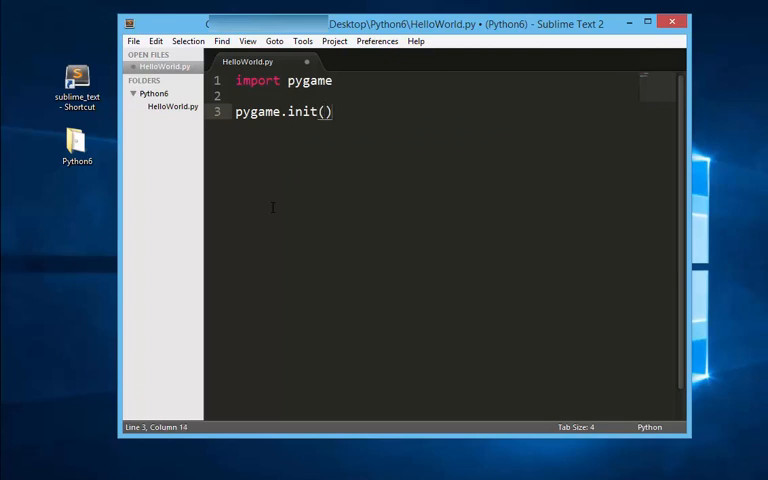
{"action": "key", "text": "Enter"}
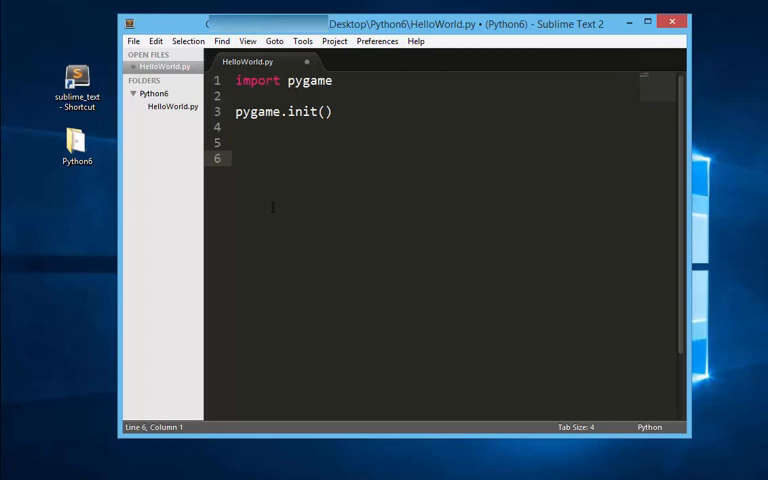
- Define winSize = (600, 400) and leave a single blank line after it
{"action": "type", "text": "win"}
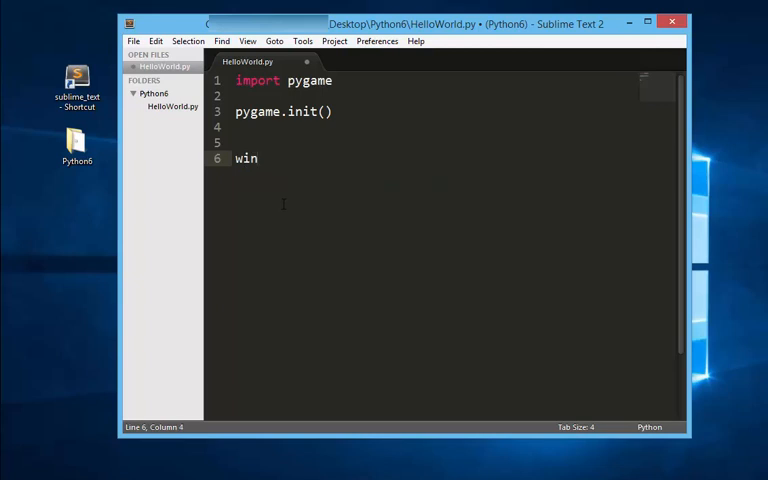
{"action": "type", "text": "Size ="}
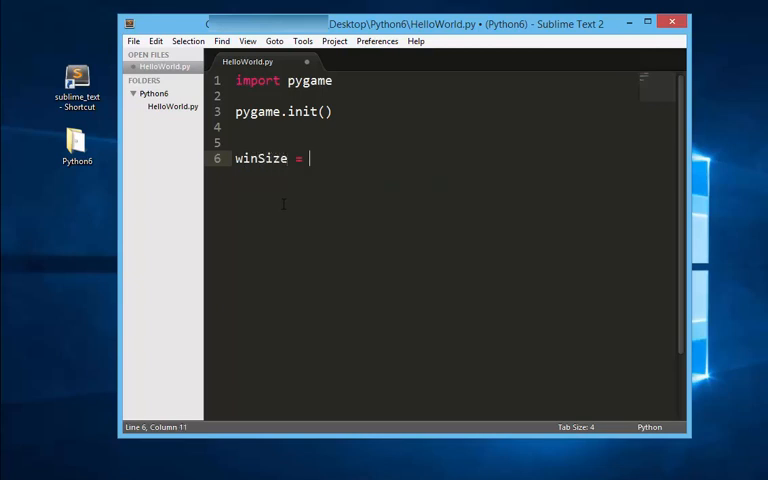
{"action": "type", "text": "()"}
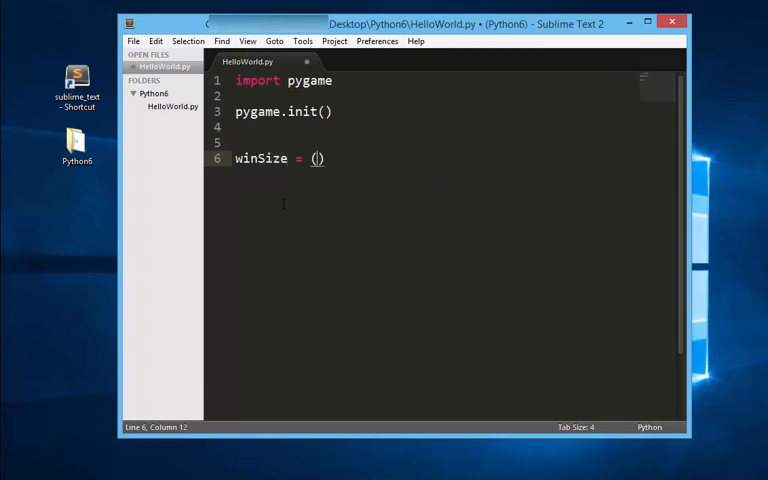
{"action": "type", "text": "6"}
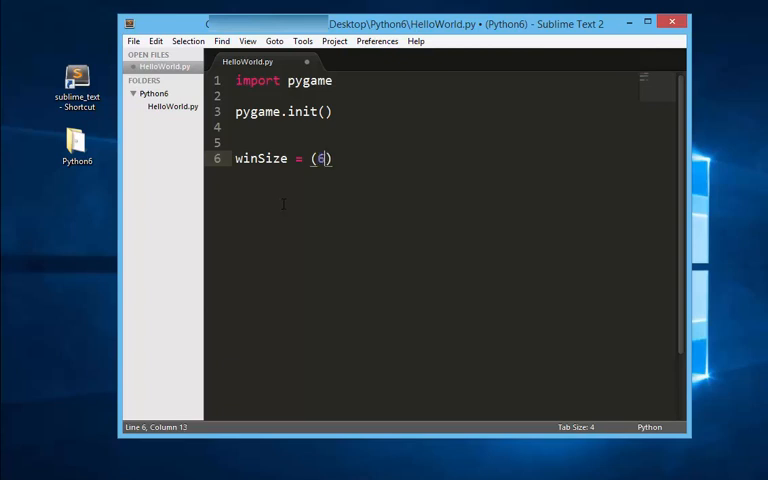
{"action": "type", "text": "00,"}
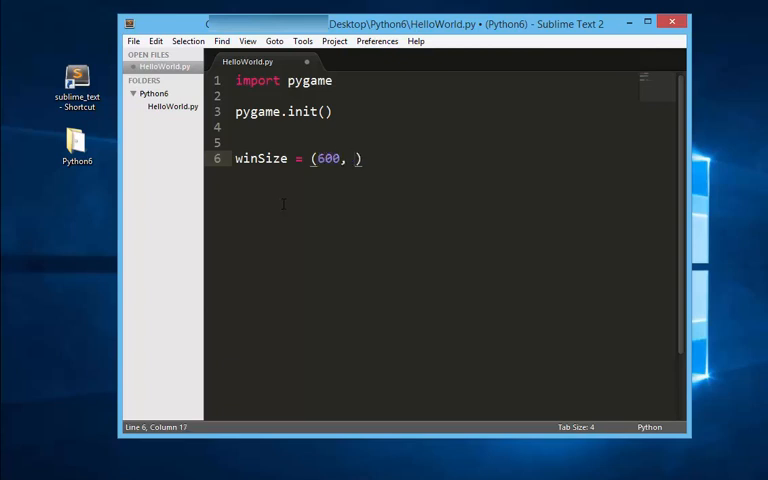
{"action": "type", "text": "400)"}
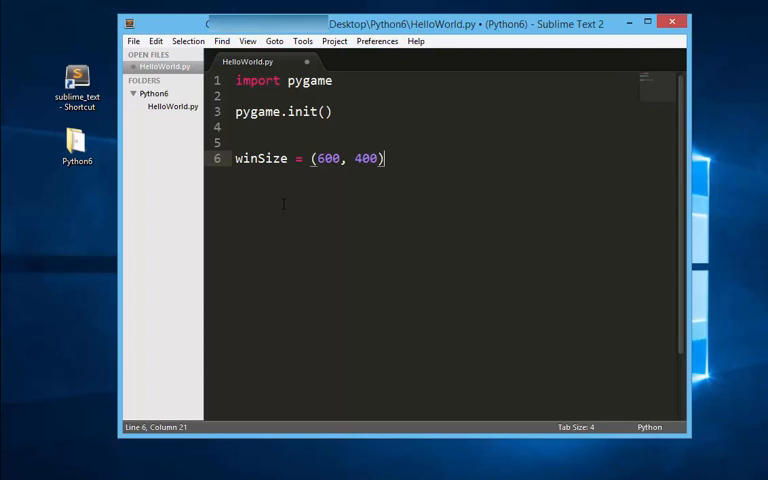
{"action": "key", "text": "Enter"}
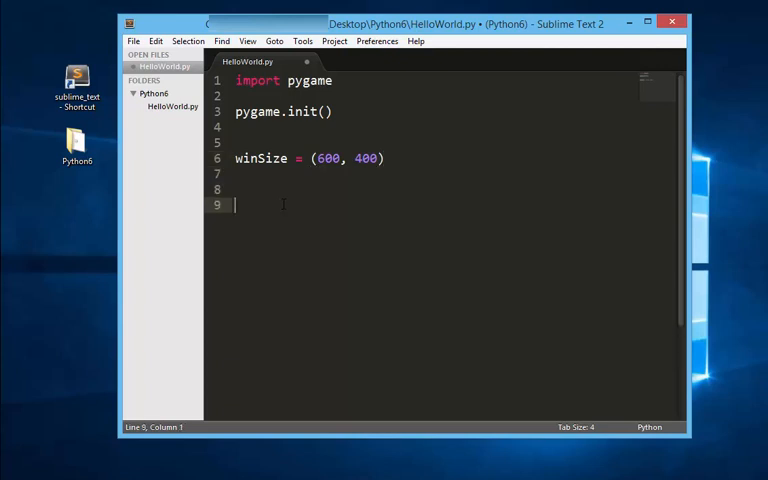
{"action": "key", "text": "backspace"}
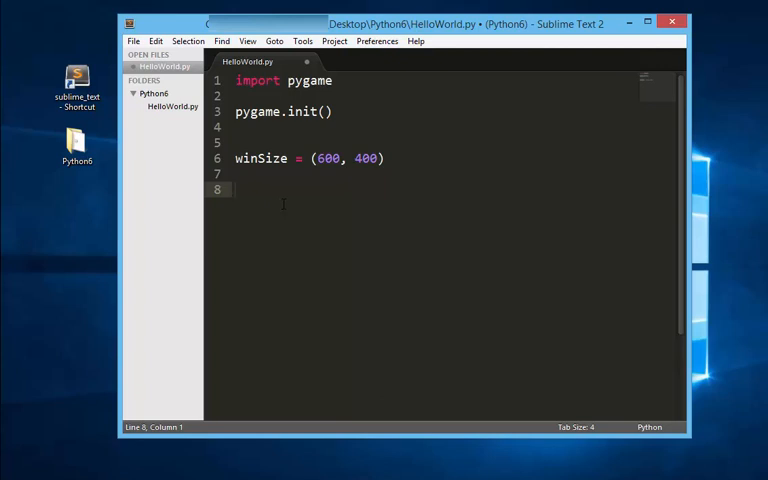
- Write displayScreen = pygame.display.set_mode(winSize), autocompleting winSize
{"action": "type", "text": "d"}
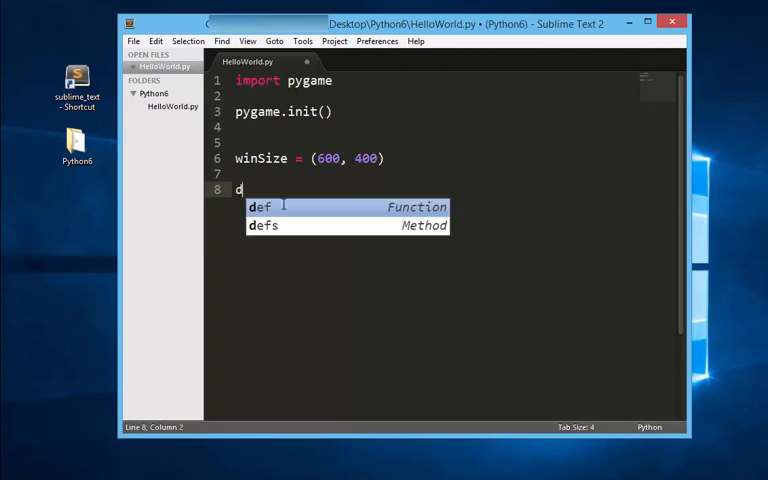
{"action": "type", "text": "isplayScreen ="}
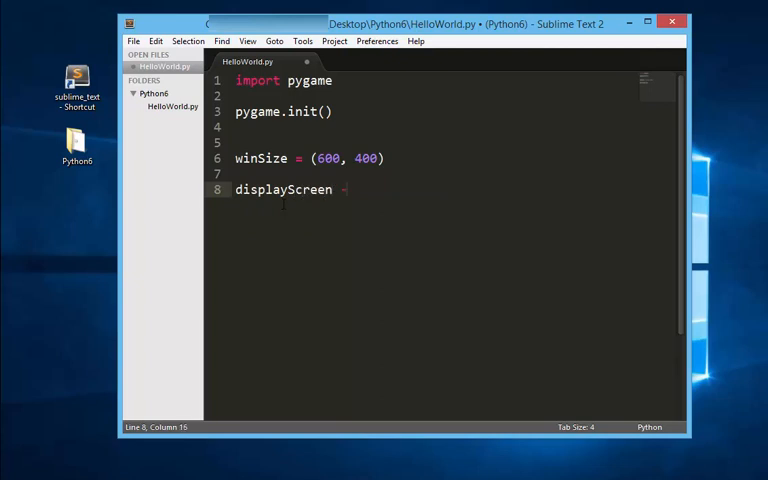
{"action": "type", "text": "= pygame.displa"}
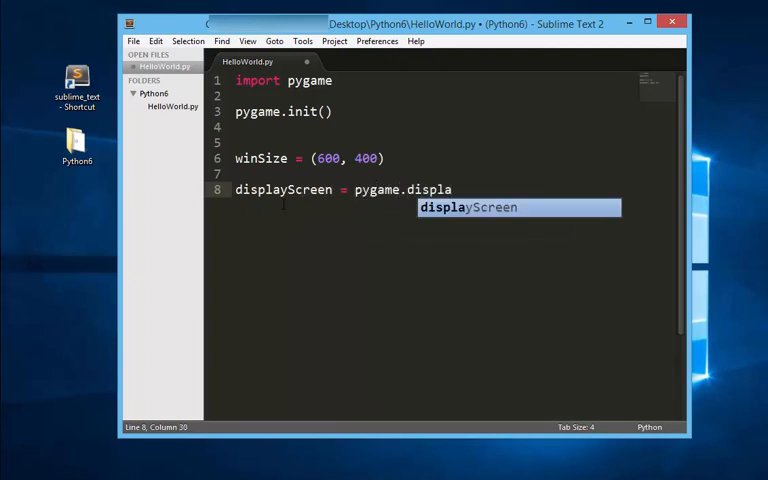
{"action": "type", "text": "y.set_mode()"}
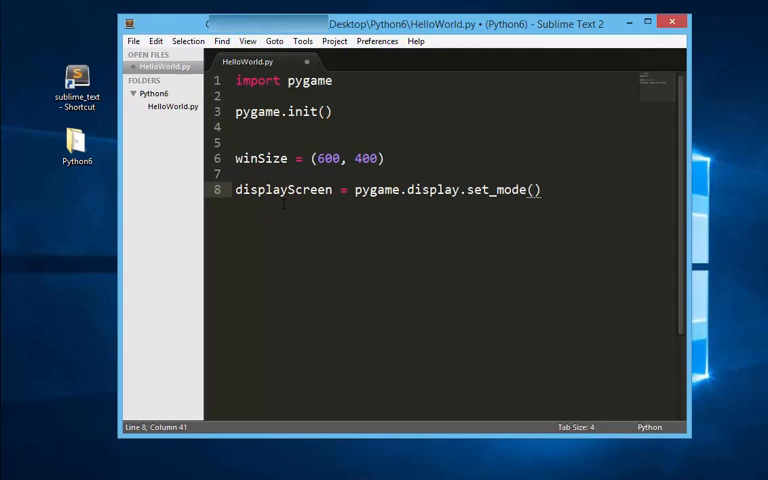
{"action": "mouse_move", "coordinate": [216, 280]}
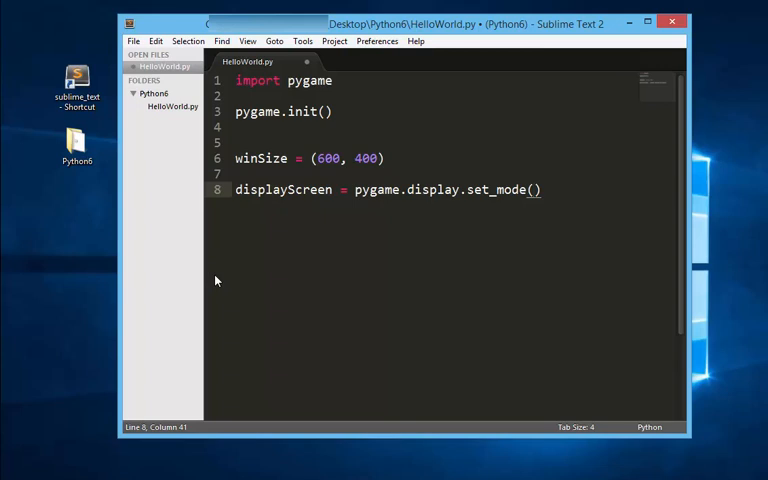
{"action": "type", "text": "winSize"}
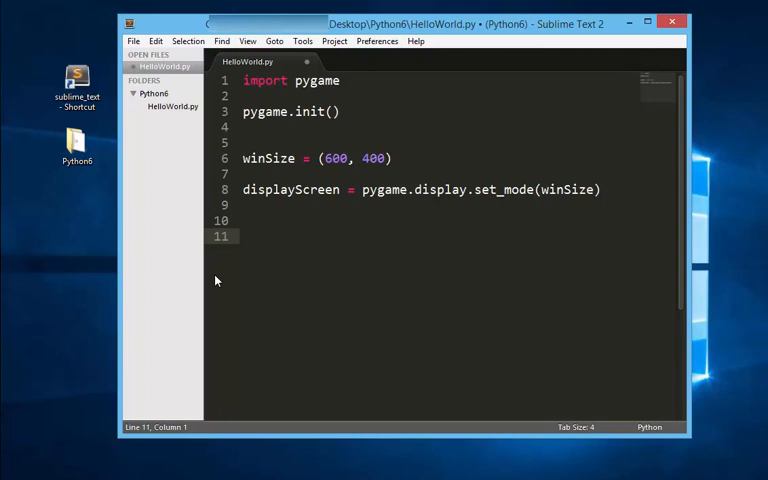
- Add a while True: loop calling pygame.display.update(), with an empty line above the call
{"action": "type", "text": "whil"}
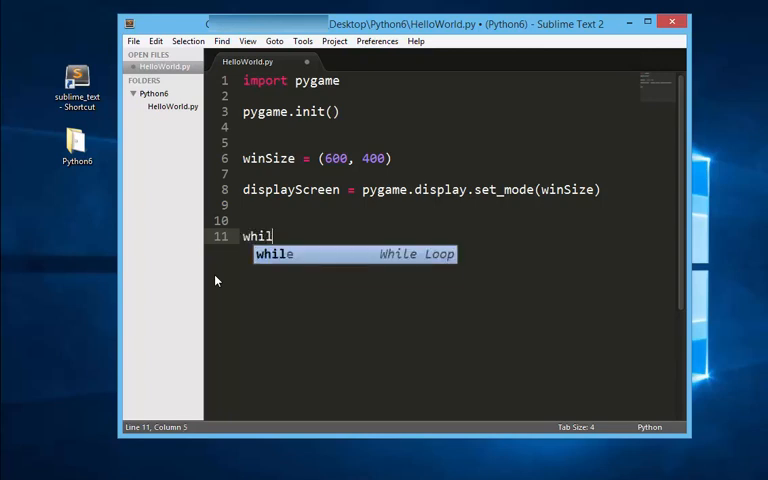
{"action": "type", "text": "e True:"}
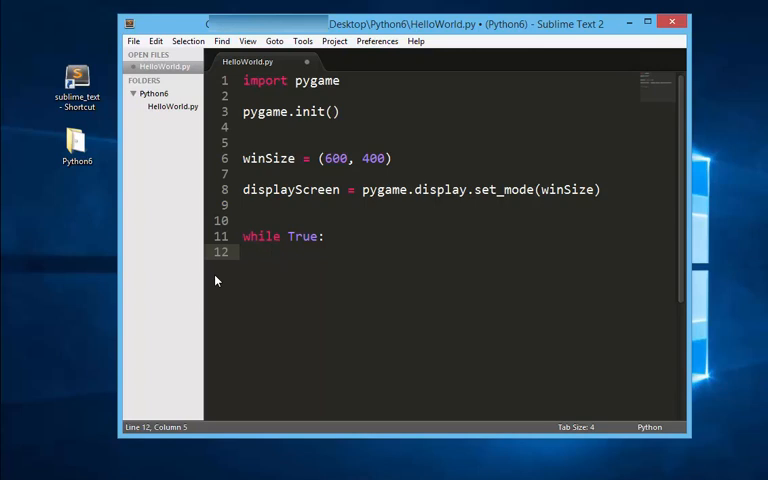
{"action": "type", "text": "pygame."}
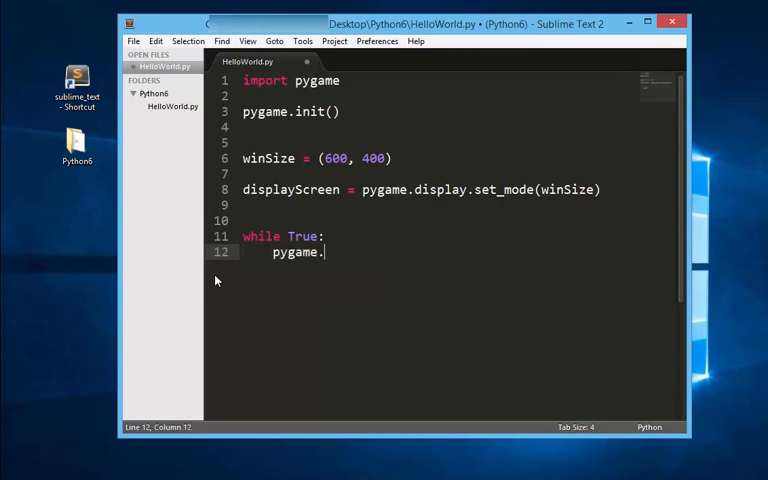
{"action": "type", "text": "display.upd"}
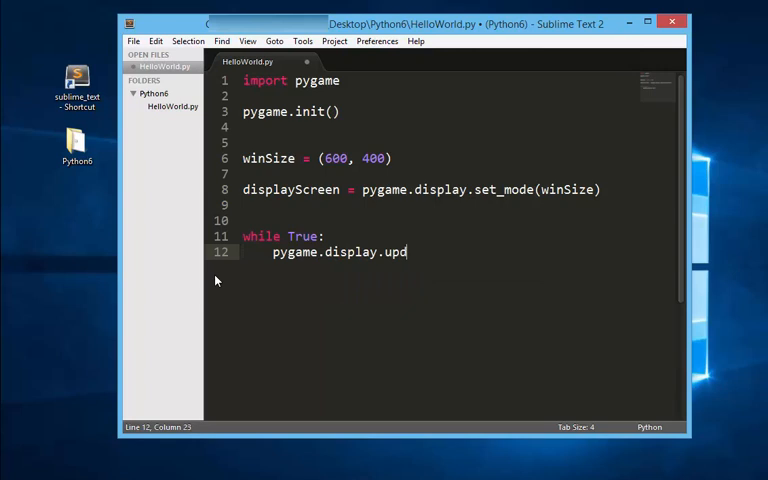
{"action": "type", "text": "ate()"}
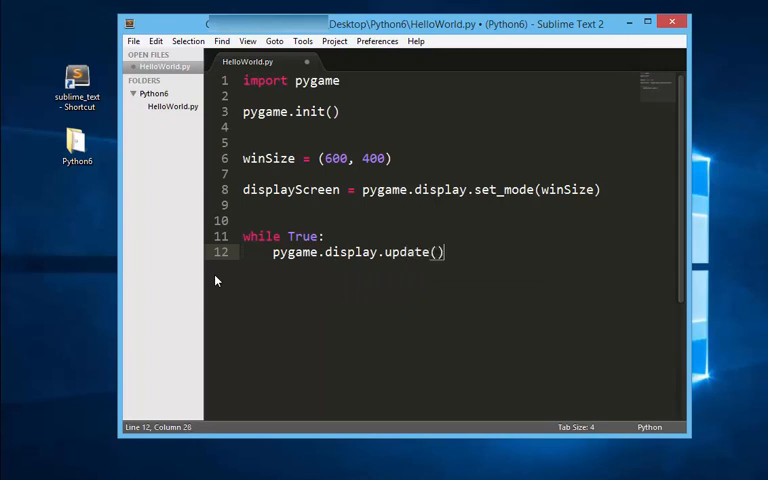
{"action": "left_click", "coordinate": [325, 236]}
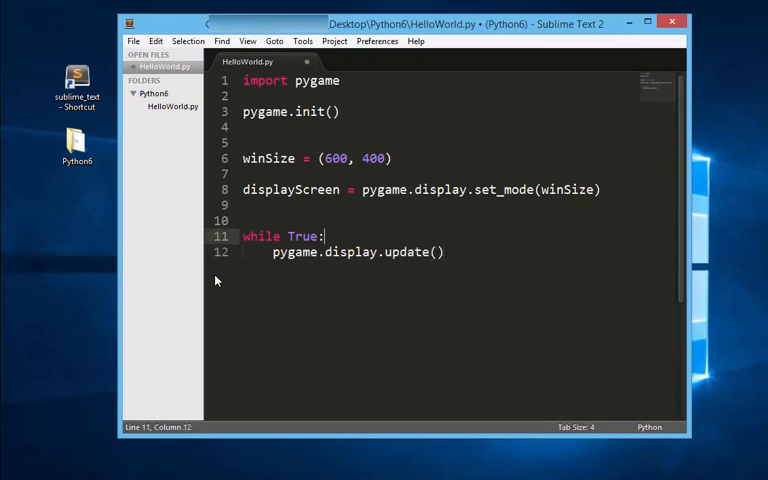
{"action": "key", "text": "Return"}
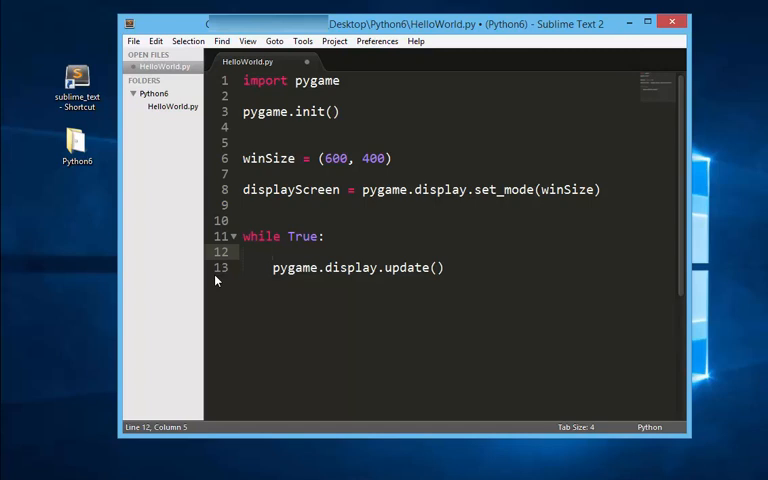
- Start a for event in pygame.event.get(): loop with an indented body line
{"action": "type", "text": "for event in pygame"}
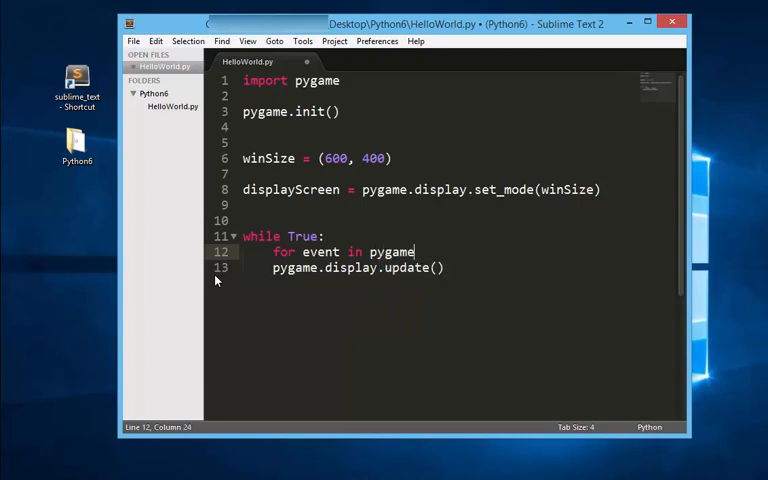
{"action": "type", "text": ".event.get()"}
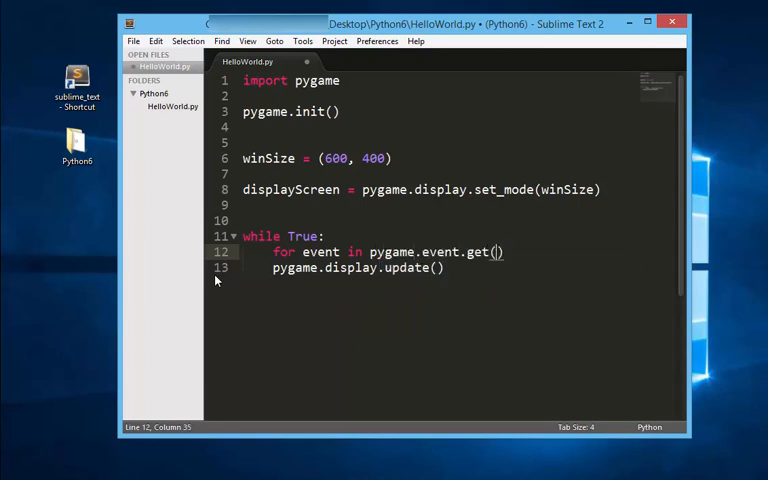
{"action": "key", "text": "enter"}
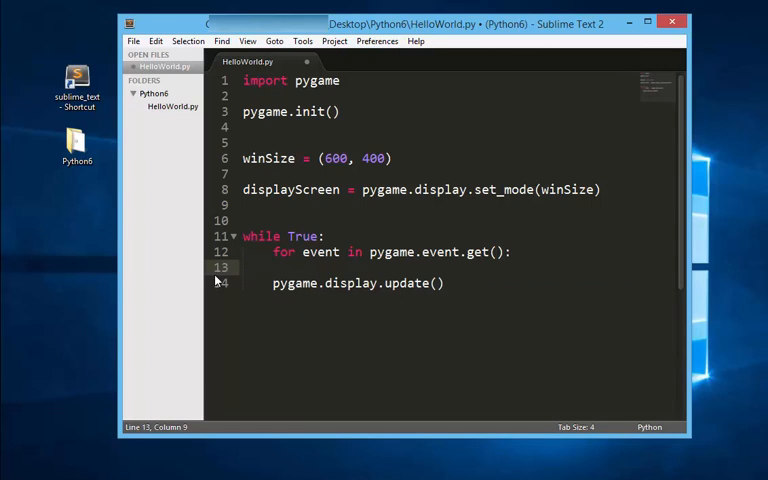
{"action": "mouse_move", "coordinate": [212, 335]}
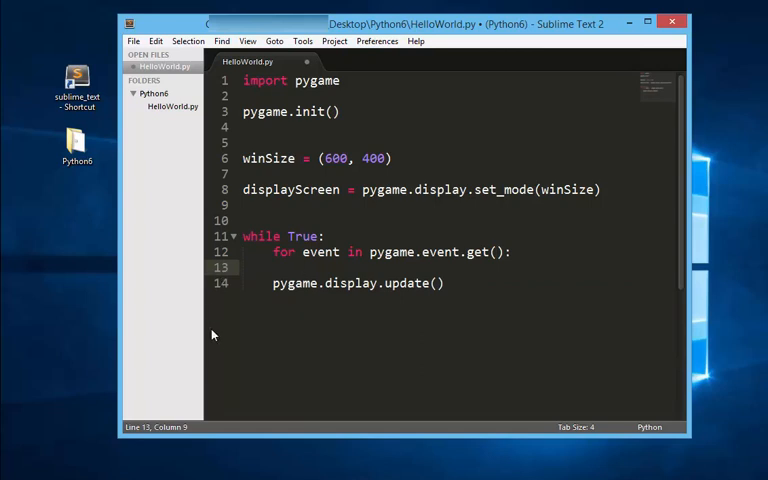
{"action": "mouse_move", "coordinate": [218, 366]}
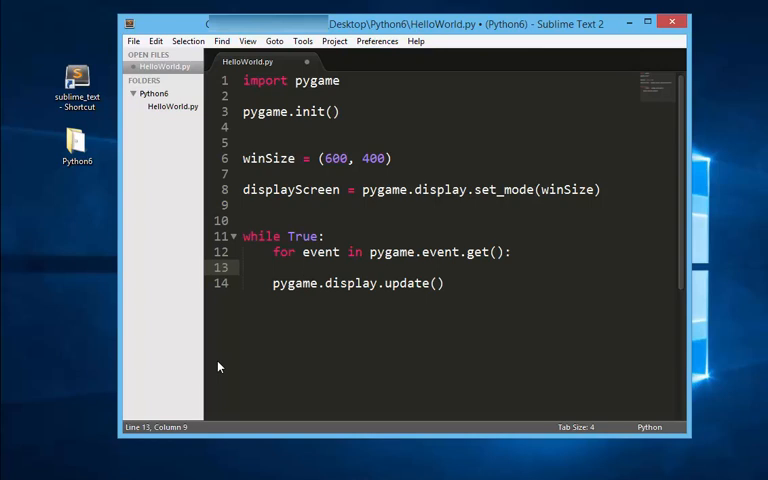
- Add the if event.type == pygame.QUIT: check, then place the cursor after pygame on the import line
{"action": "type", "text": "if event.type"}
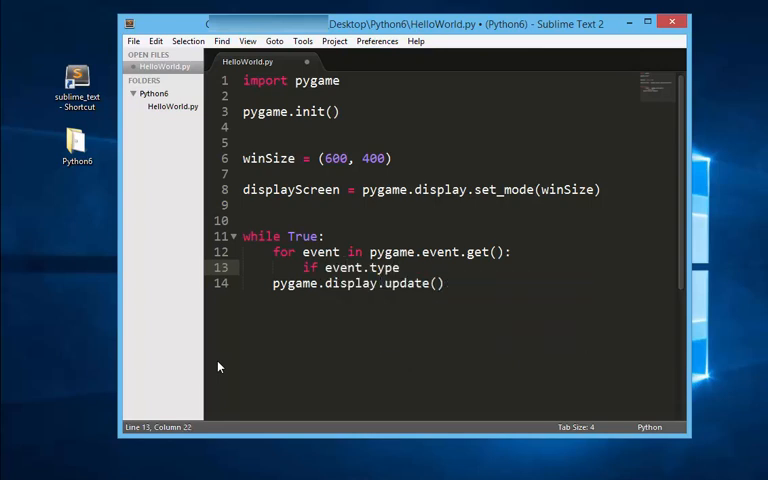
{"action": "type", "text": "== pygame."}
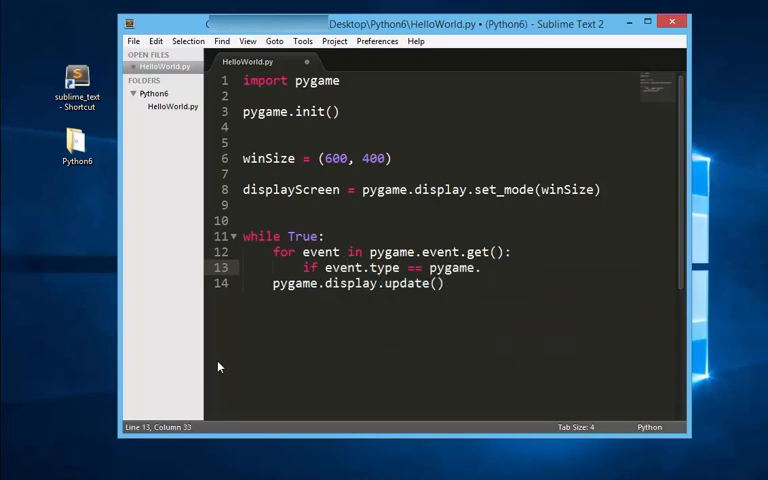
{"action": "type", "text": "QUIT:"}
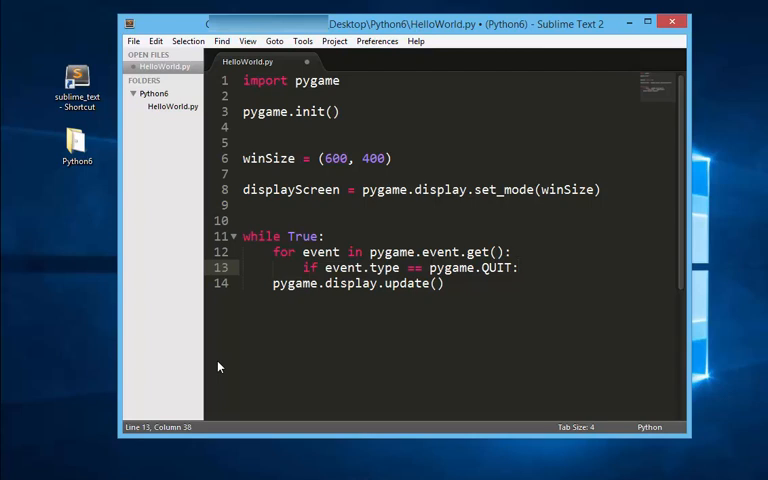
{"action": "left_click", "coordinate": [339, 80]}
{"action": "type", "text": ","}
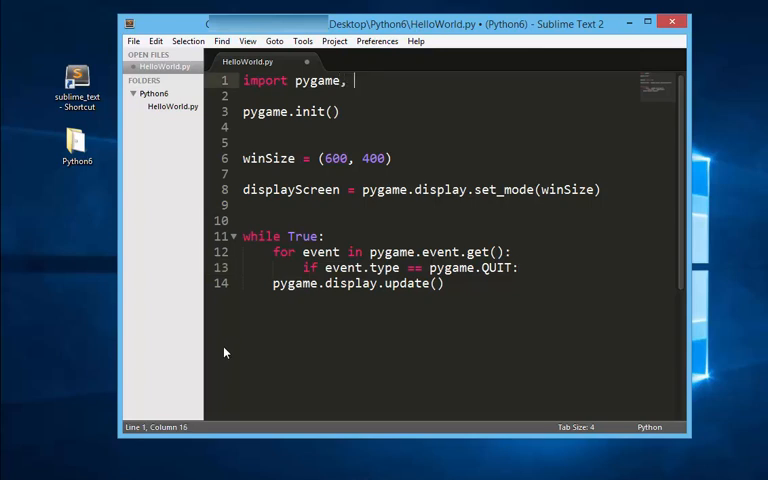
- Extend the import to pygame, sys and call sys.exit() inside the QUIT check
{"action": "type", "text": "sy"}
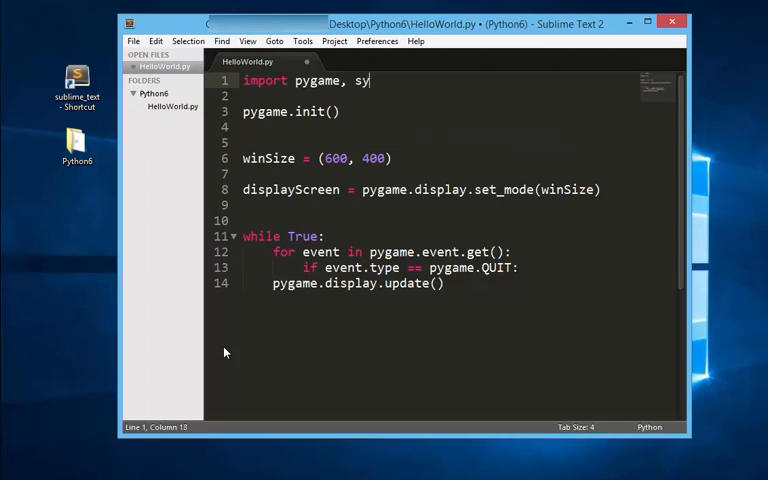
{"action": "type", "text": "s"}
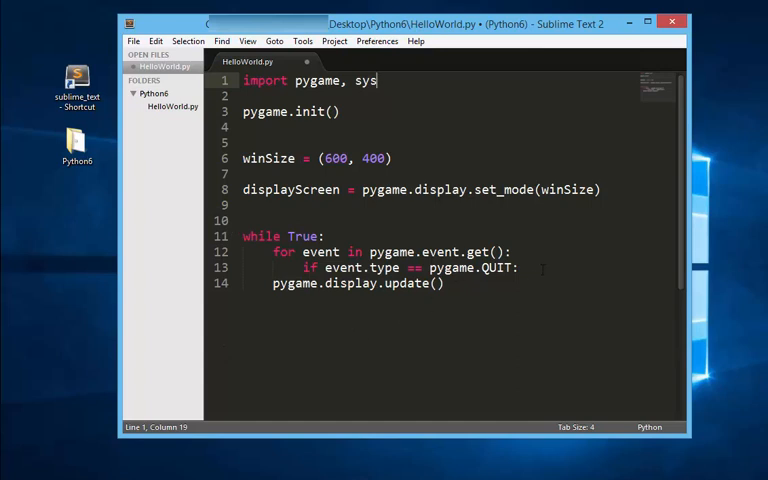
{"action": "left_click", "coordinate": [516, 267]}
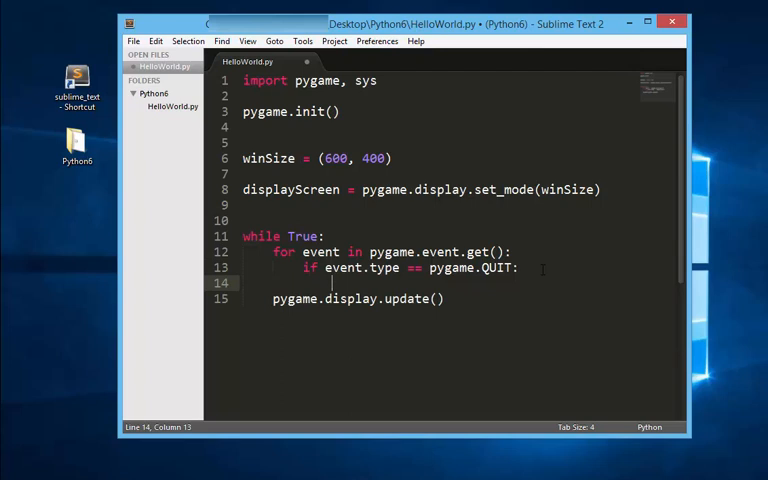
{"action": "type", "text": "sys.exit"}
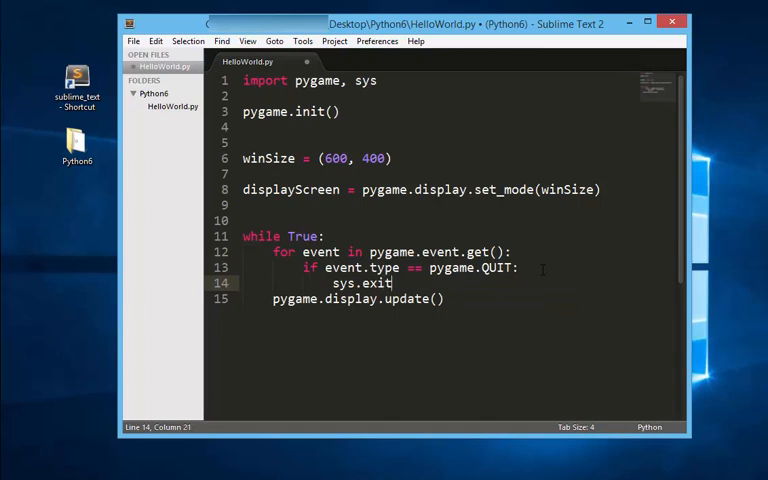
{"action": "type", "text": "()"}
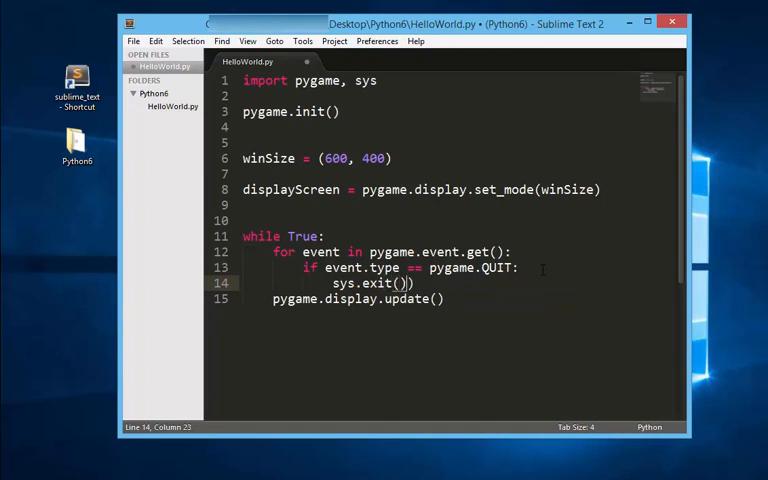
{"action": "key", "text": "BackSpace"}
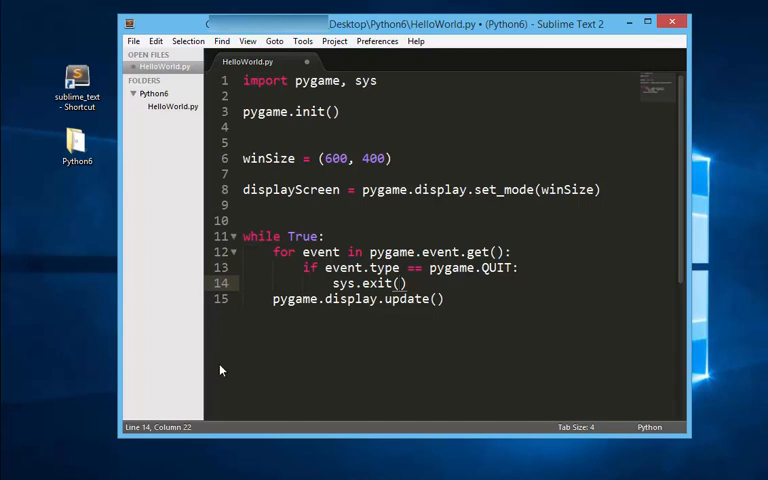
{"action": "mouse_move", "coordinate": [239, 367]}
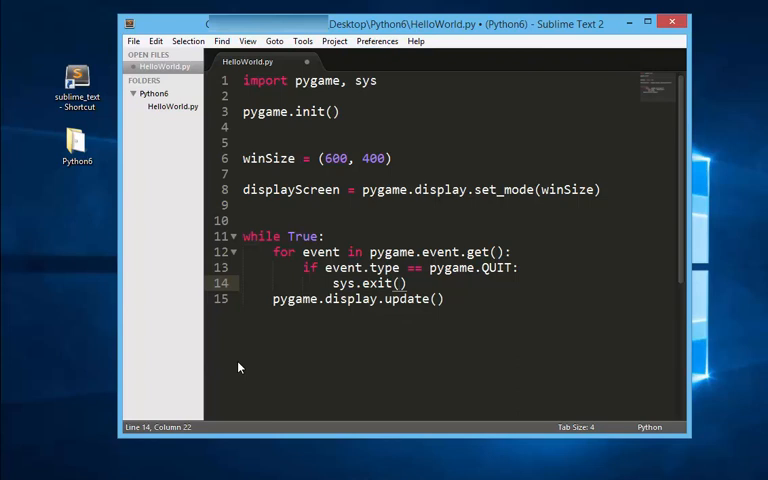
{"action": "mouse_move", "coordinate": [133, 41]}
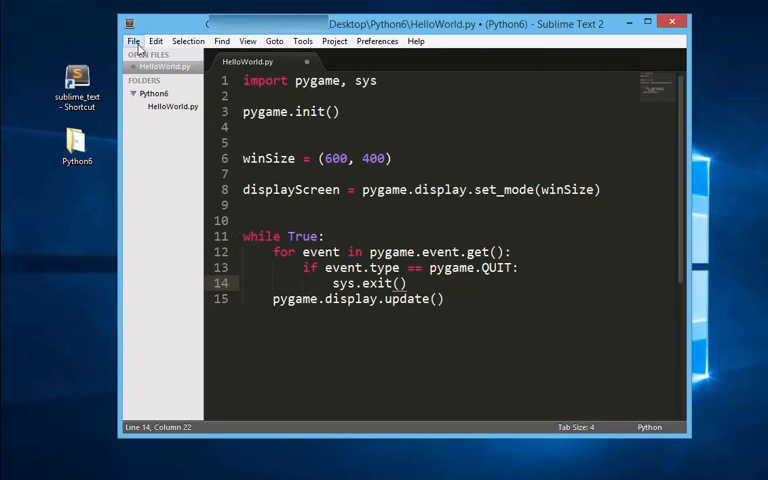
- Save HelloWorld.py so the unsaved marker disappears
{"action": "left_click", "coordinate": [134, 41]}
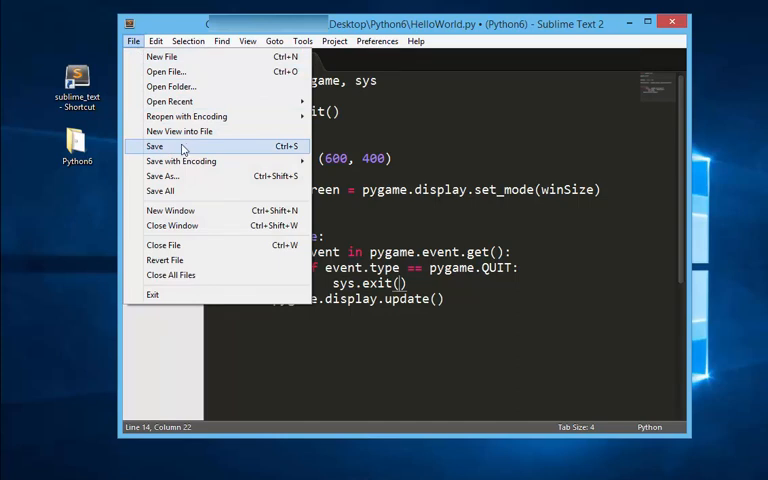
{"action": "left_click", "coordinate": [155, 146]}
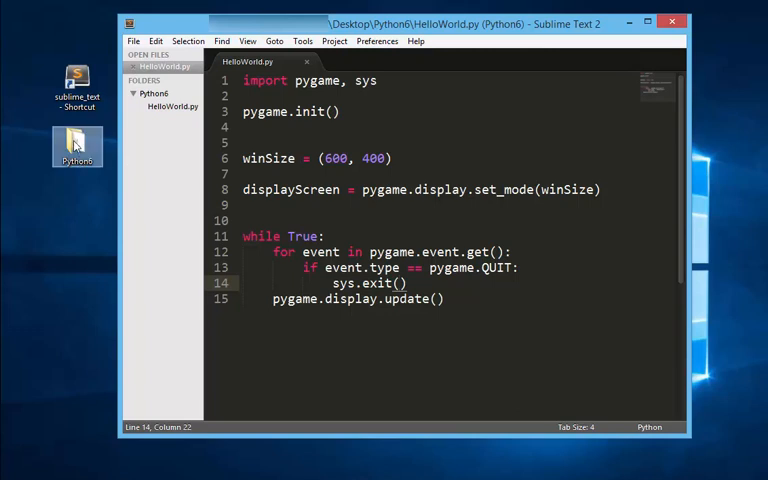
- Open the Python6 desktop folder and launch a command prompt in it via the context menu
{"action": "double_click", "coordinate": [76, 145]}
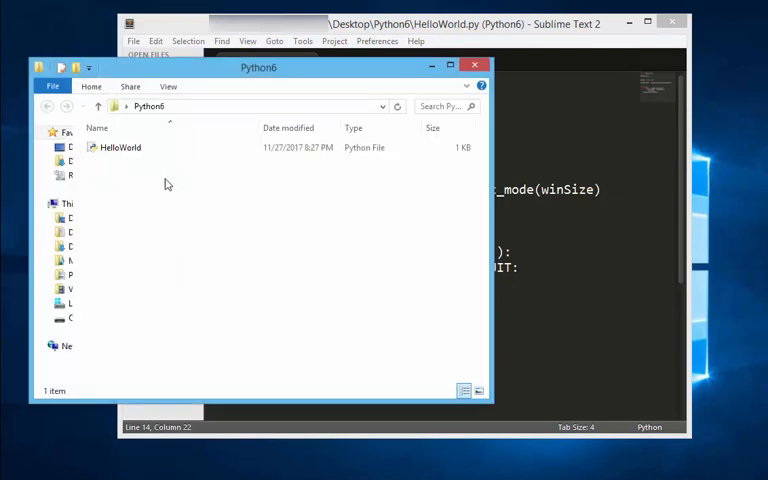
{"action": "mouse_move", "coordinate": [173, 216]}
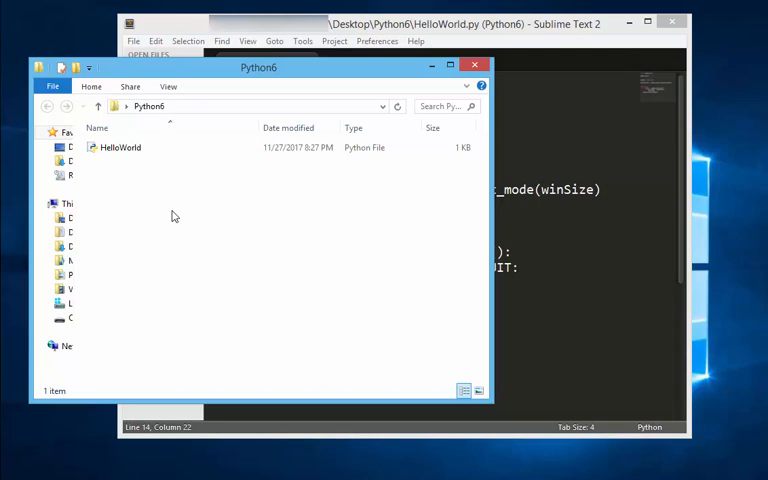
{"action": "right_click", "coordinate": [173, 216]}
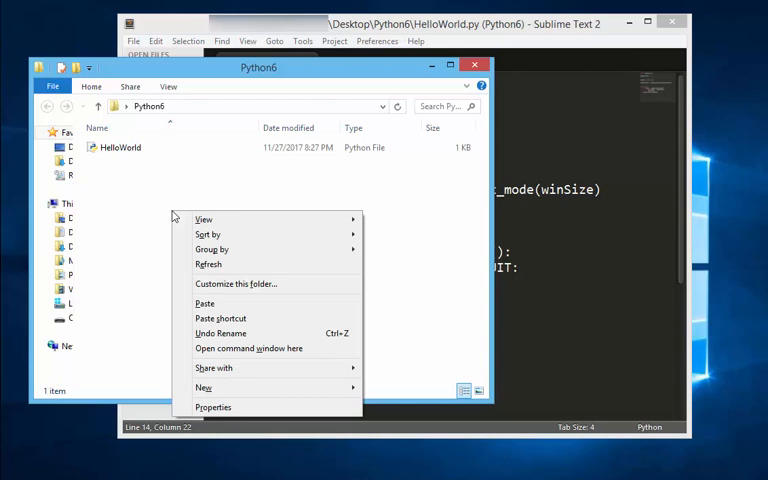
{"action": "mouse_move", "coordinate": [195, 251]}
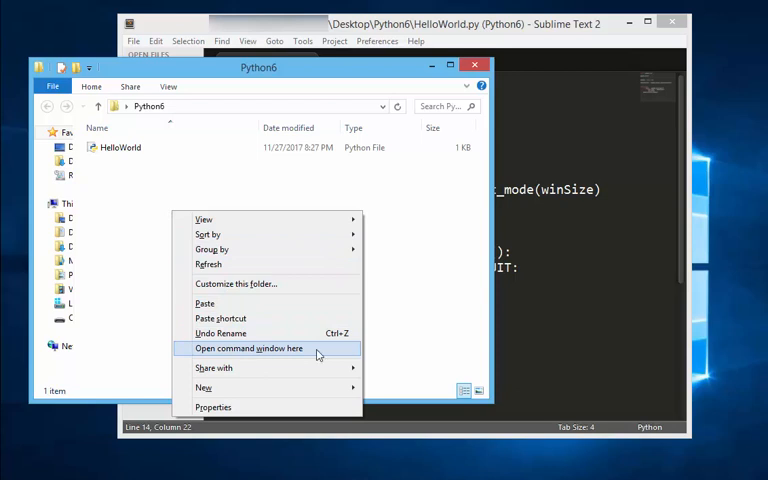
{"action": "mouse_move", "coordinate": [312, 355]}
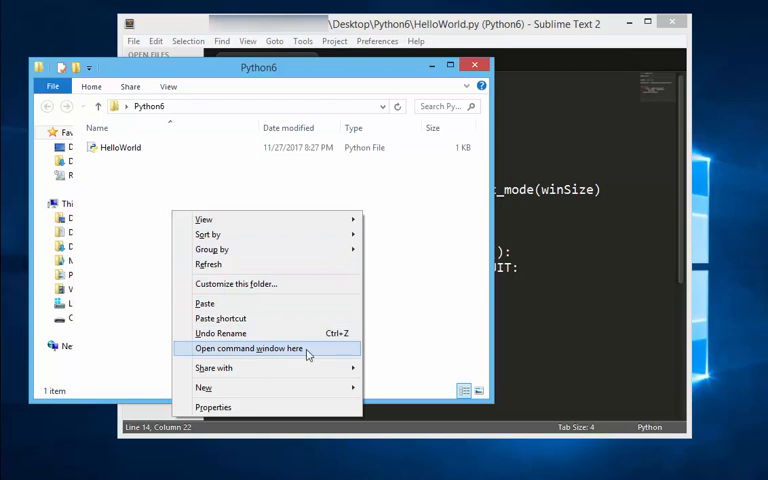
{"action": "left_click", "coordinate": [248, 348]}
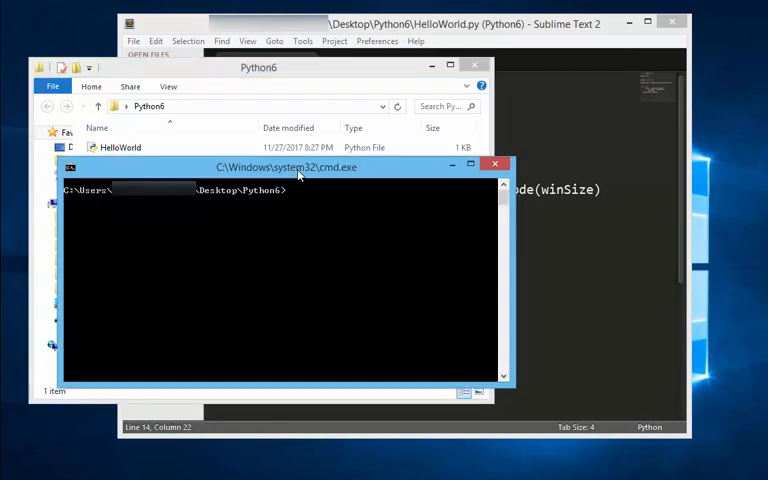
- Run 'python HelloWorld.py' from the Python6 folder, launching the blank pygame window
{"action": "type", "text": "python Hell"}
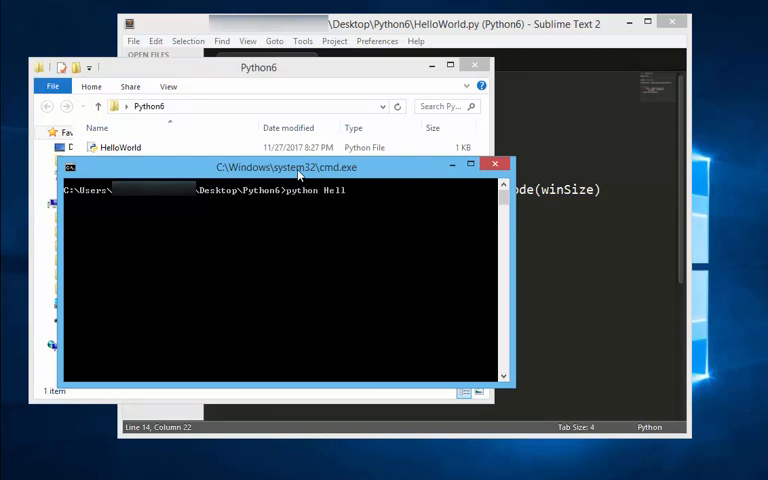
{"action": "type", "text": "Wor"}
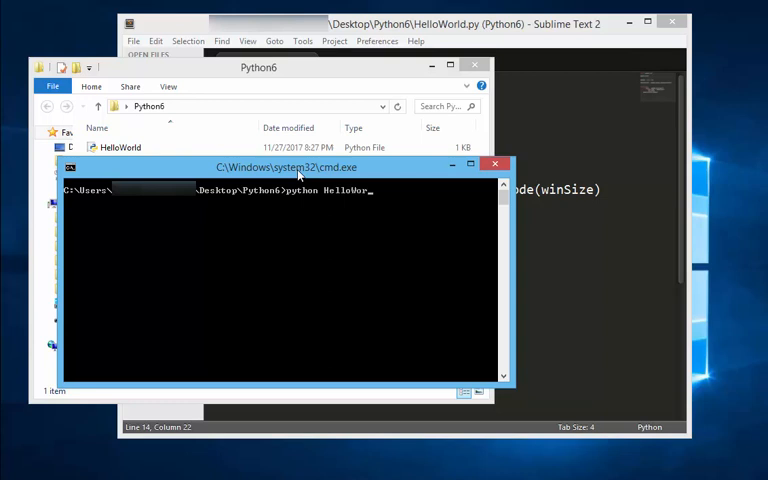
{"action": "type", "text": "d."}
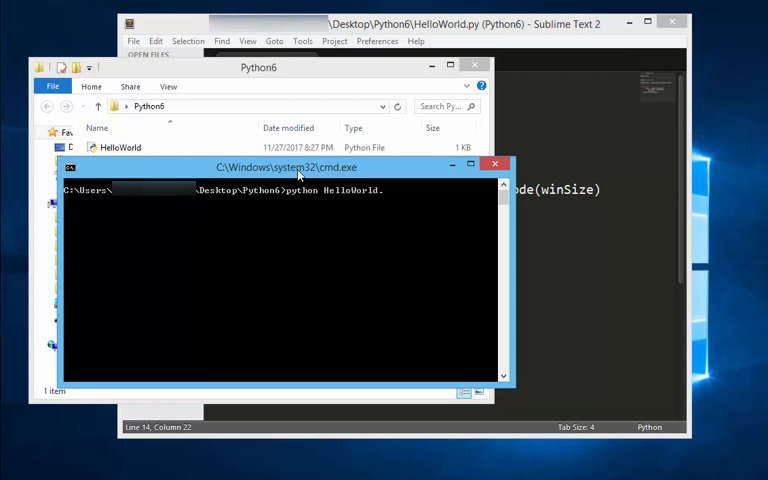
{"action": "type", "text": "py"}
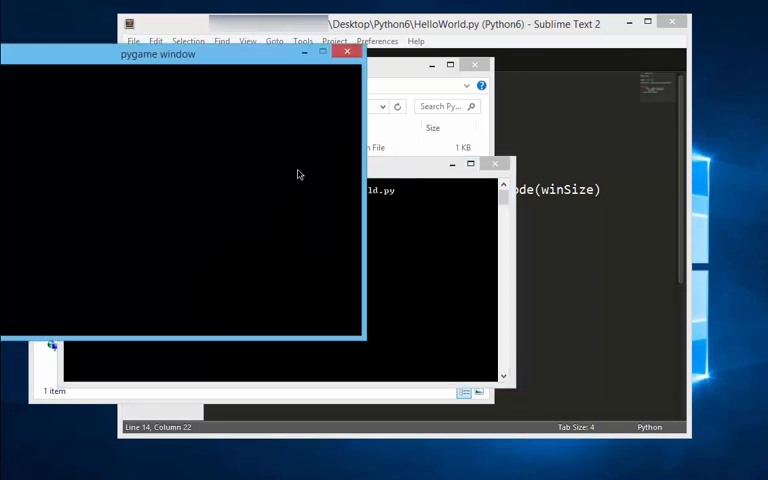
- Drag the blank pygame window by its title bar so it sits fully on screen
{"action": "left_click_drag", "start_coordinate": [158, 54], "coordinate": [231, 70]}
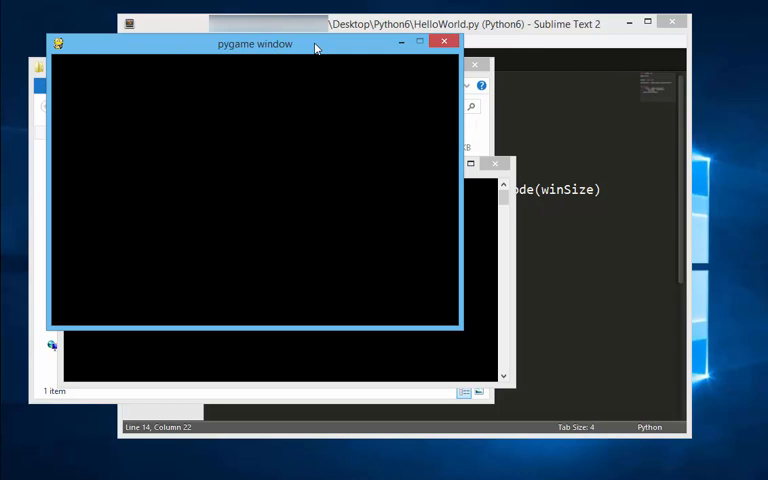
{"action": "mouse_move", "coordinate": [424, 317]}
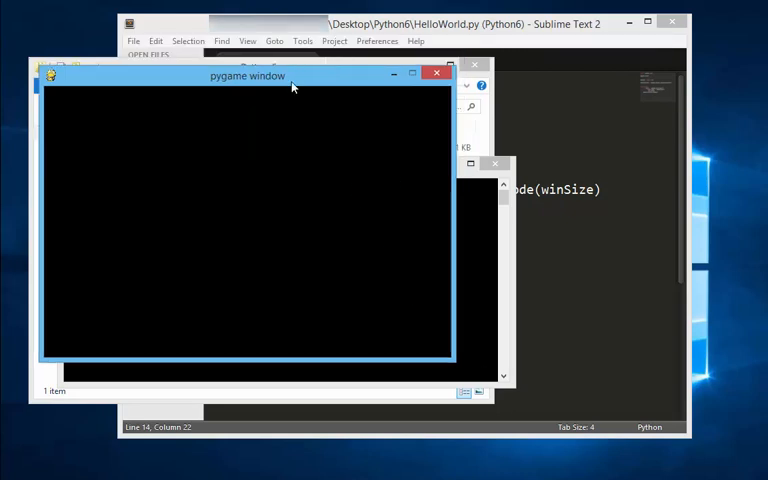
{"action": "left_click_drag", "start_coordinate": [248, 76], "coordinate": [261, 38]}
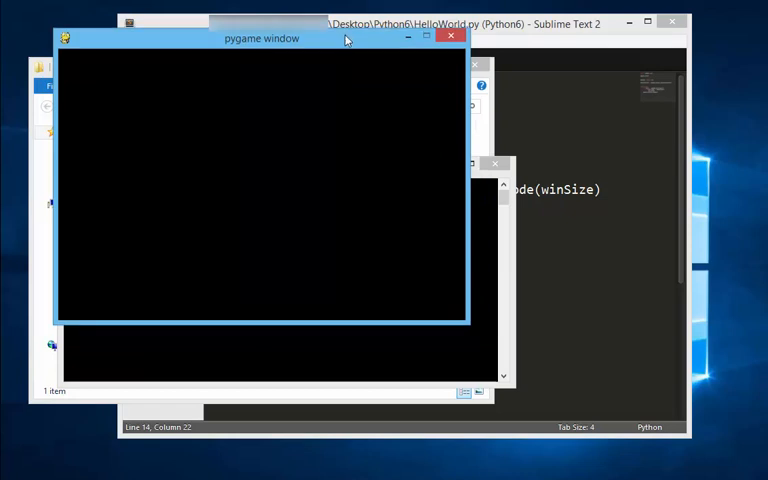